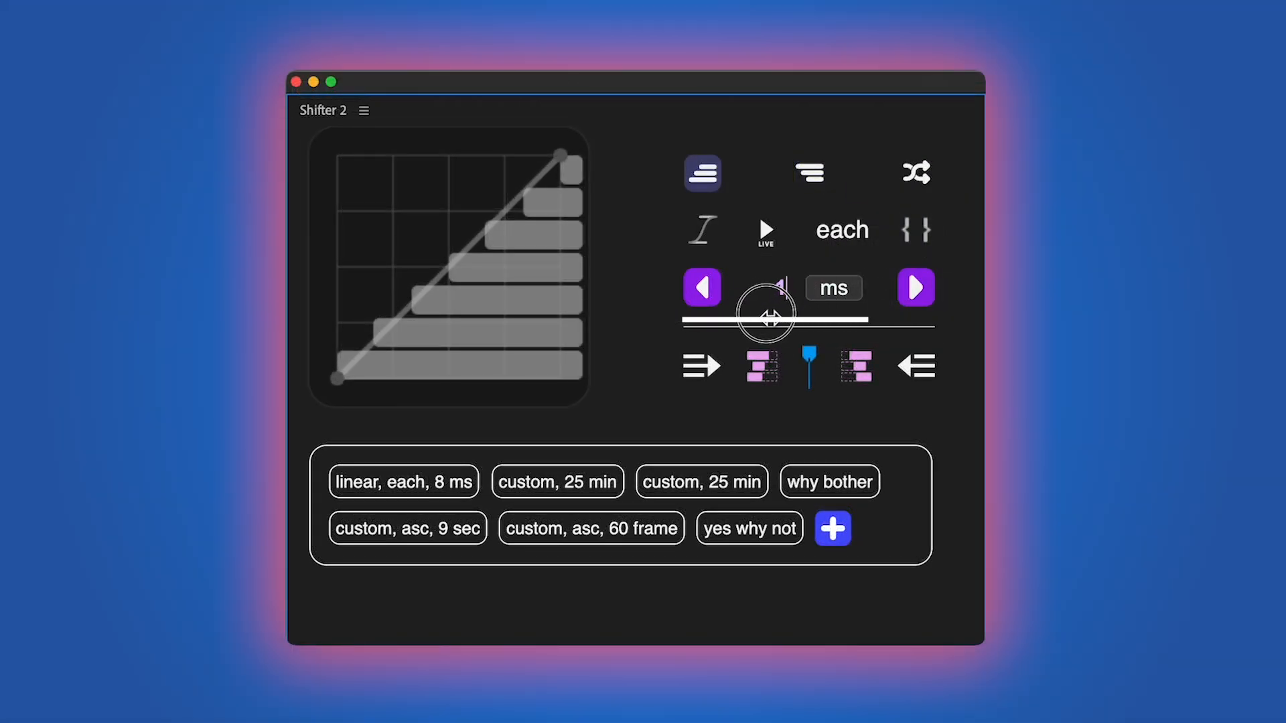
Stagger the layers 4 seconds apart into a staircase, then reverse its direction.
{"action": "left_click", "coordinate": [833, 288]}
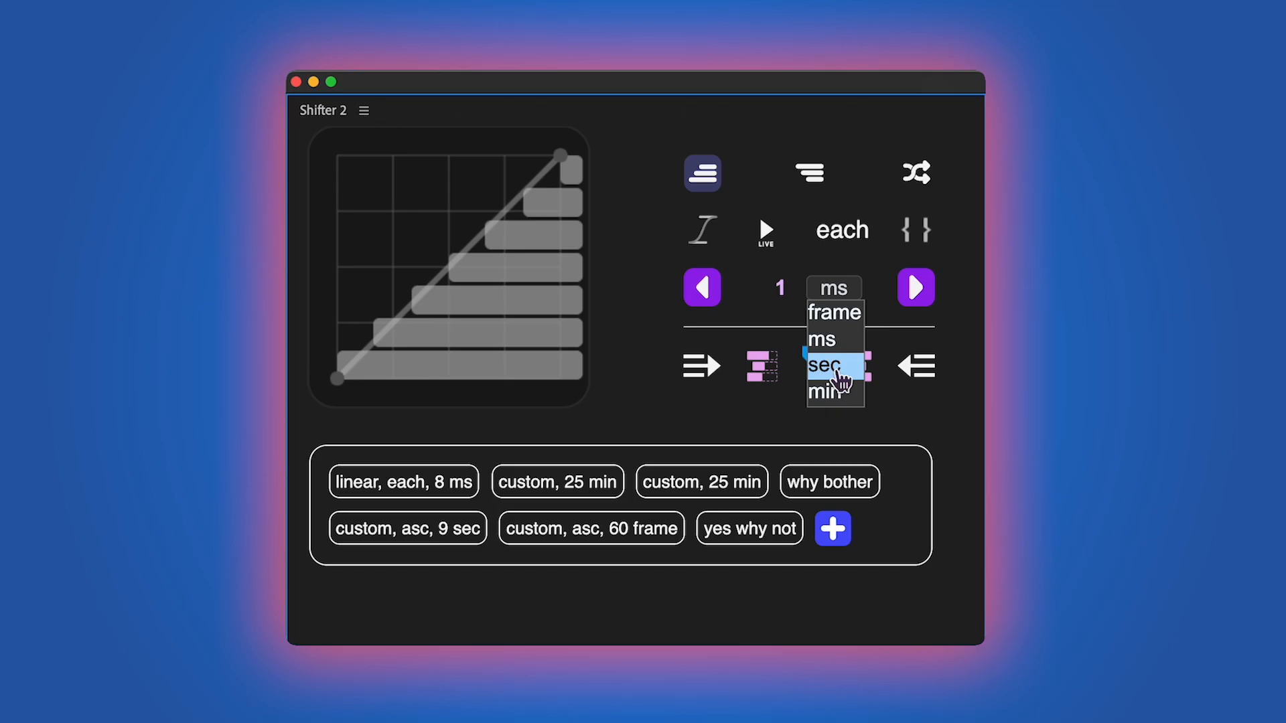
{"action": "left_click", "coordinate": [828, 366]}
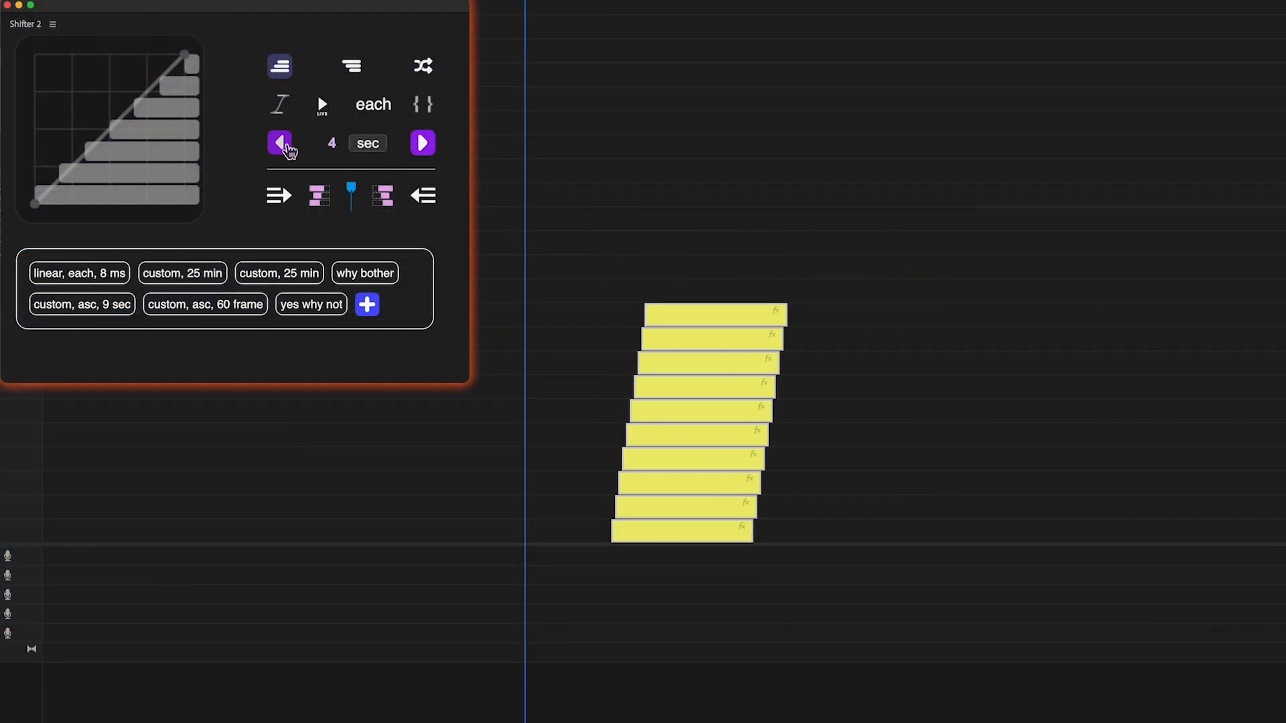
{"action": "left_click", "coordinate": [422, 143]}
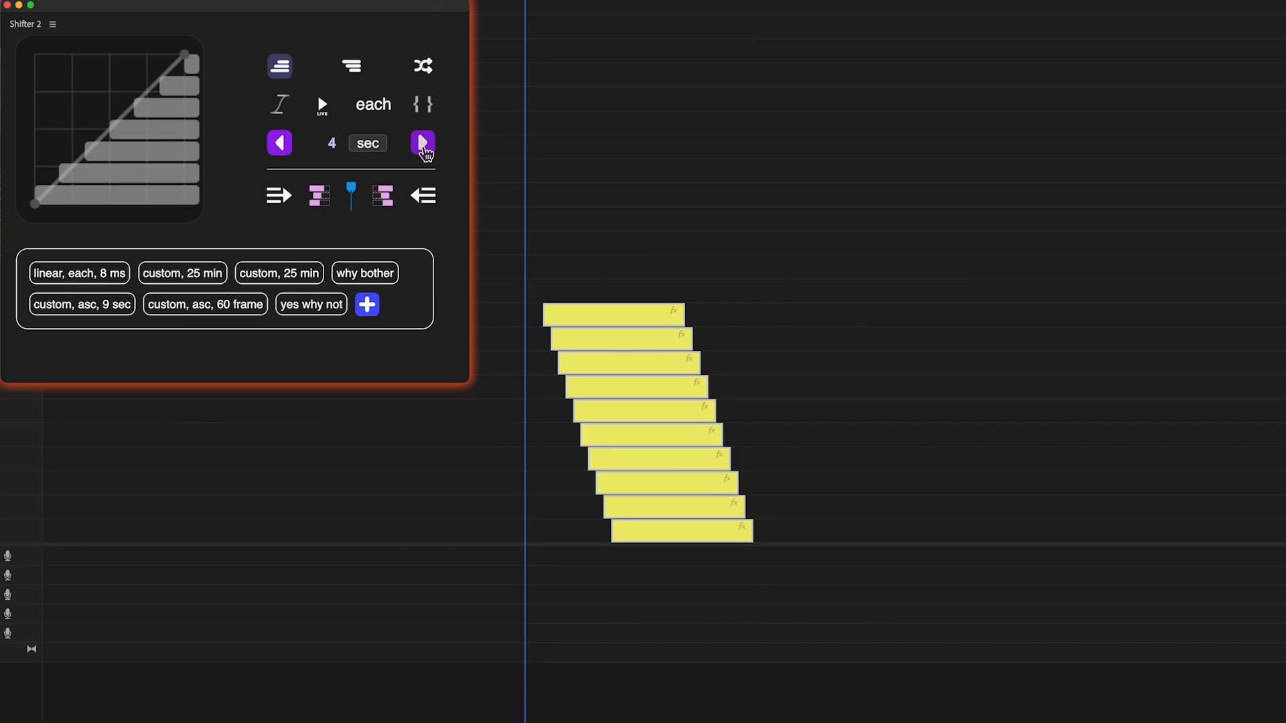
{"action": "left_click", "coordinate": [422, 143]}
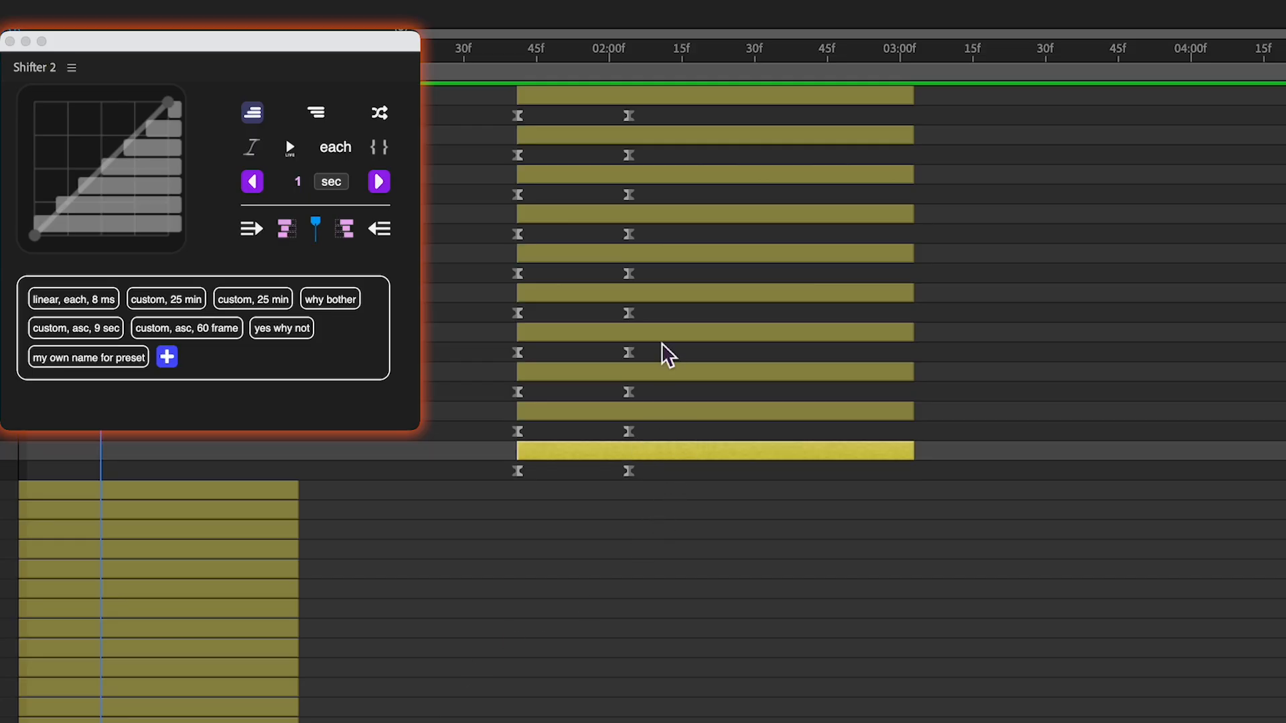
Select one timeline layer, then all stacked layers with their keyframes.
{"action": "left_click", "coordinate": [378, 182]}
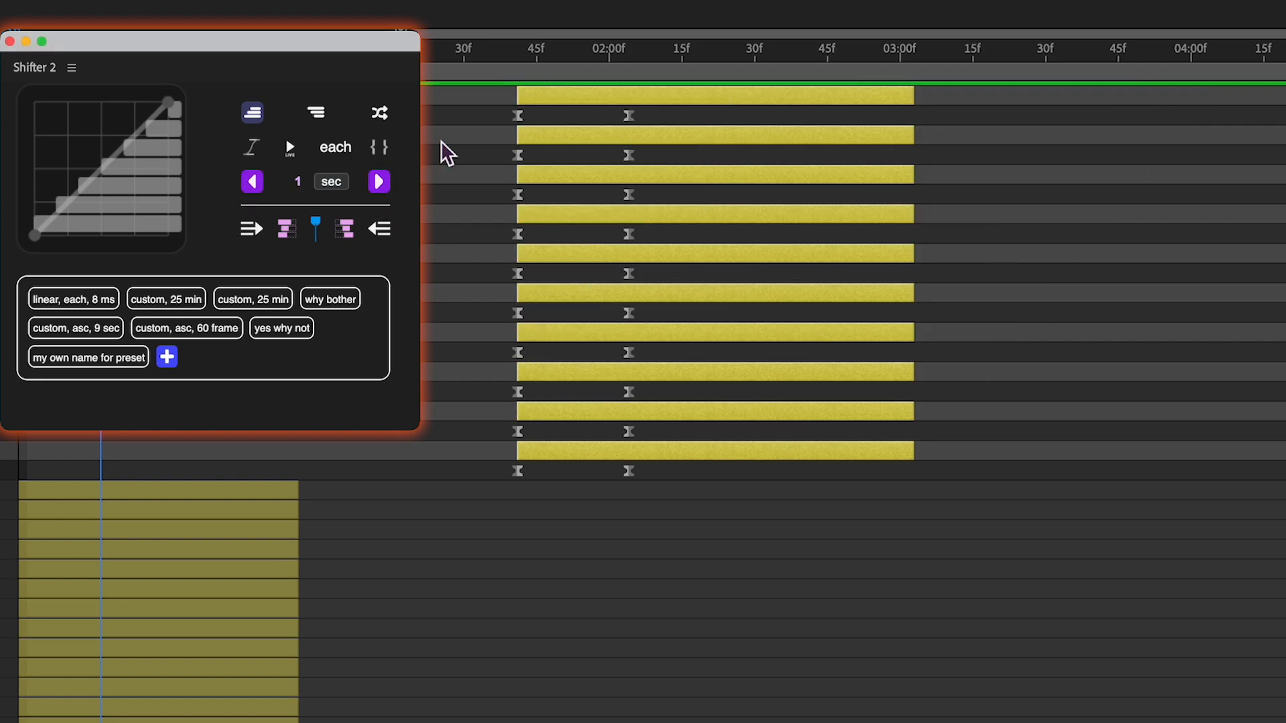
{"action": "left_click", "coordinate": [378, 181]}
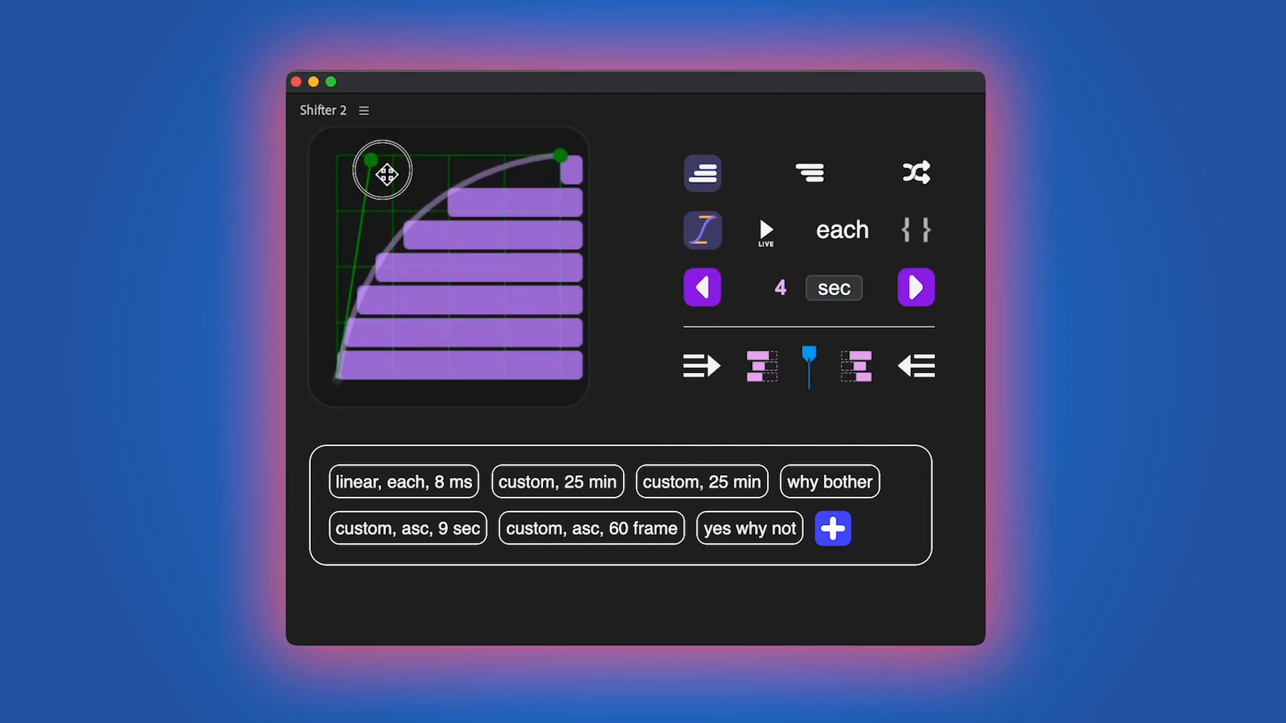
Bend the easing graph's Bezier handles into an S-curve bunching offsets at both ends.
{"action": "left_click_drag", "start_coordinate": [373, 165], "coordinate": [438, 186]}
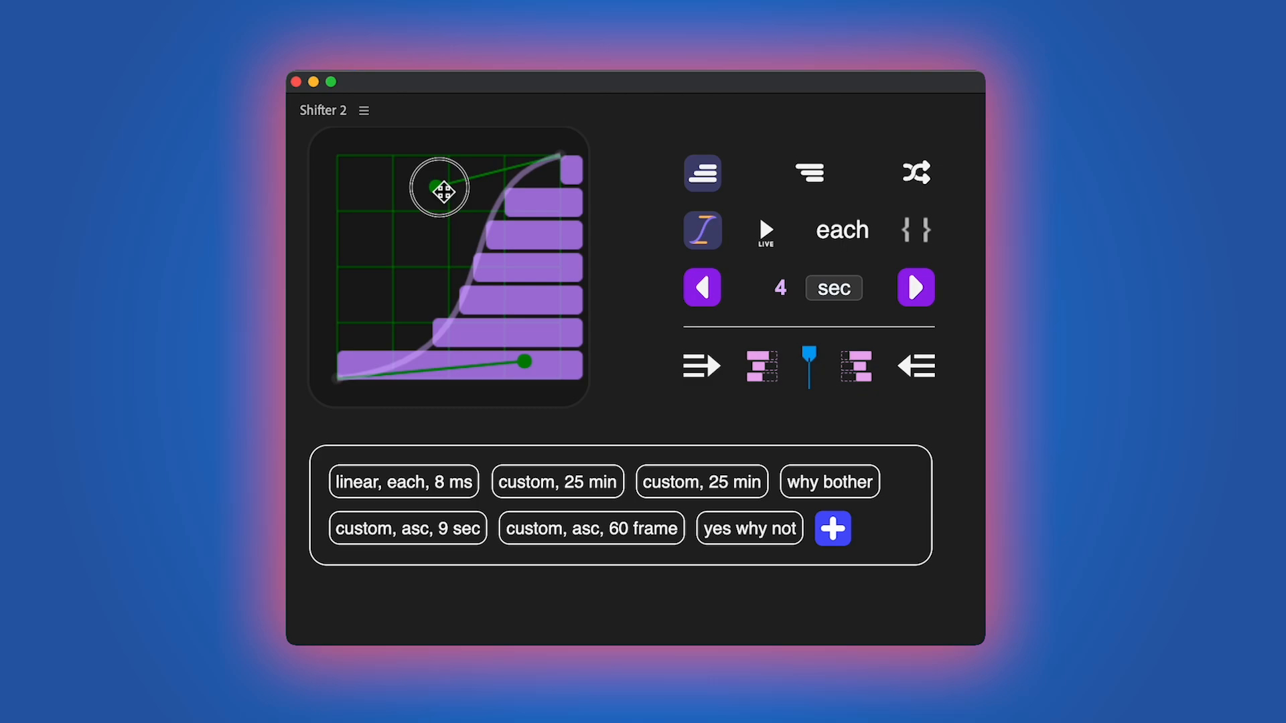
{"action": "left_click_drag", "start_coordinate": [437, 186], "coordinate": [326, 156]}
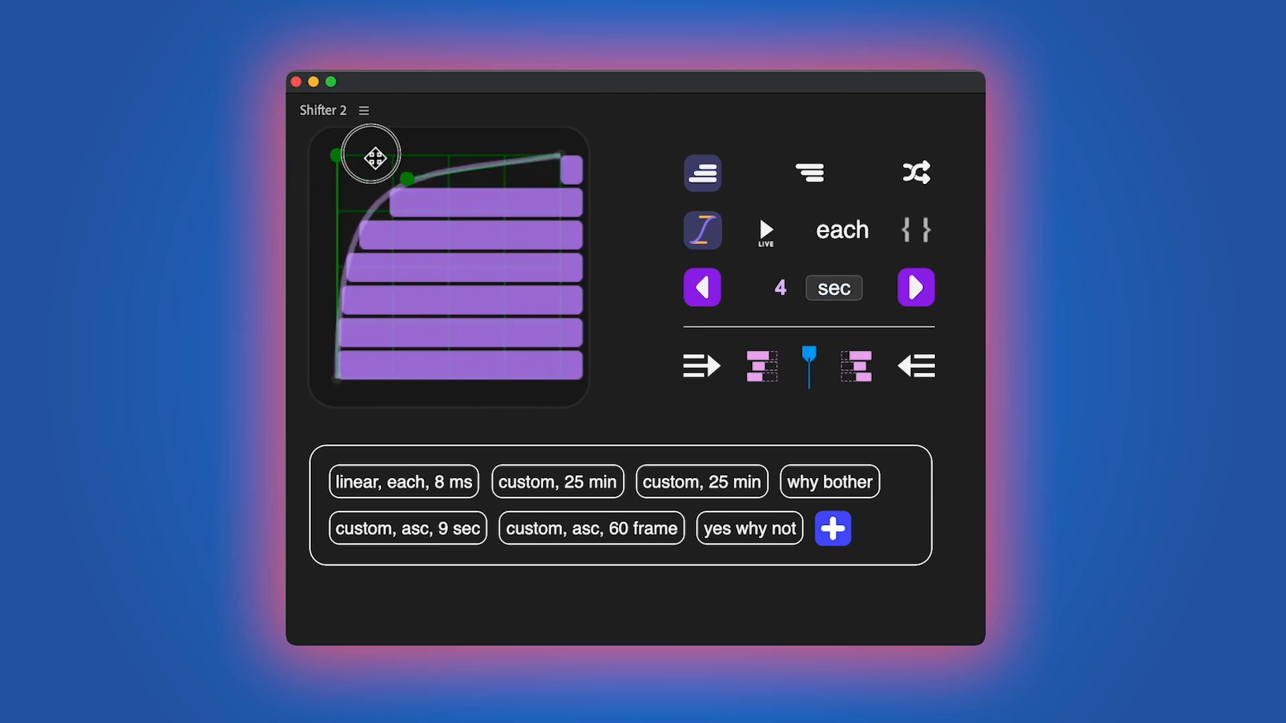
{"action": "left_click_drag", "start_coordinate": [368, 154], "coordinate": [368, 227]}
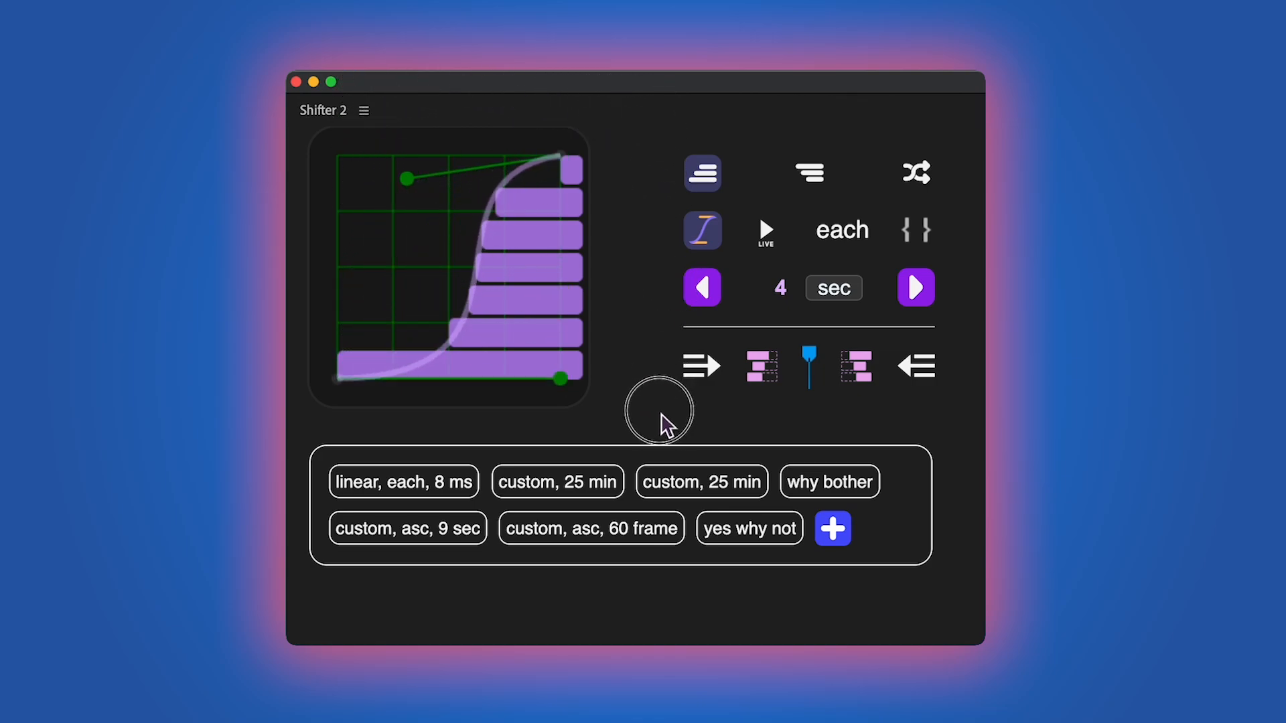
{"action": "left_click", "coordinate": [702, 230]}
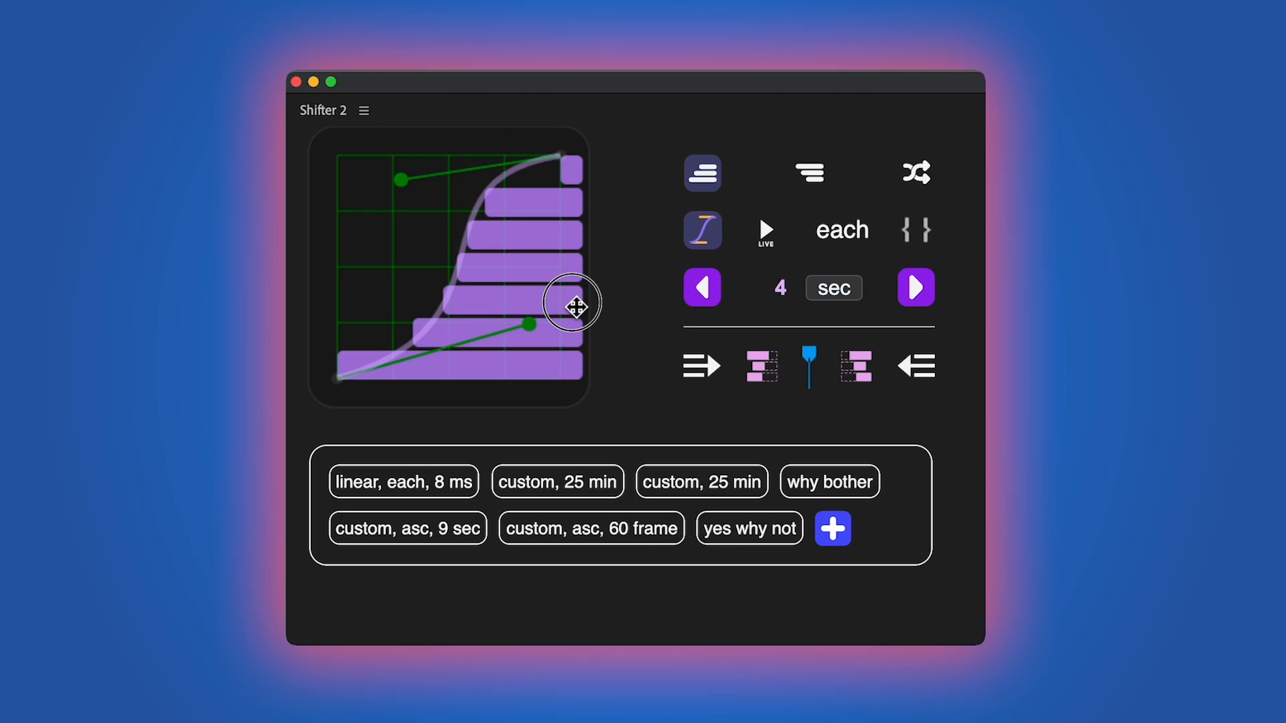
{"action": "left_click", "coordinate": [766, 231]}
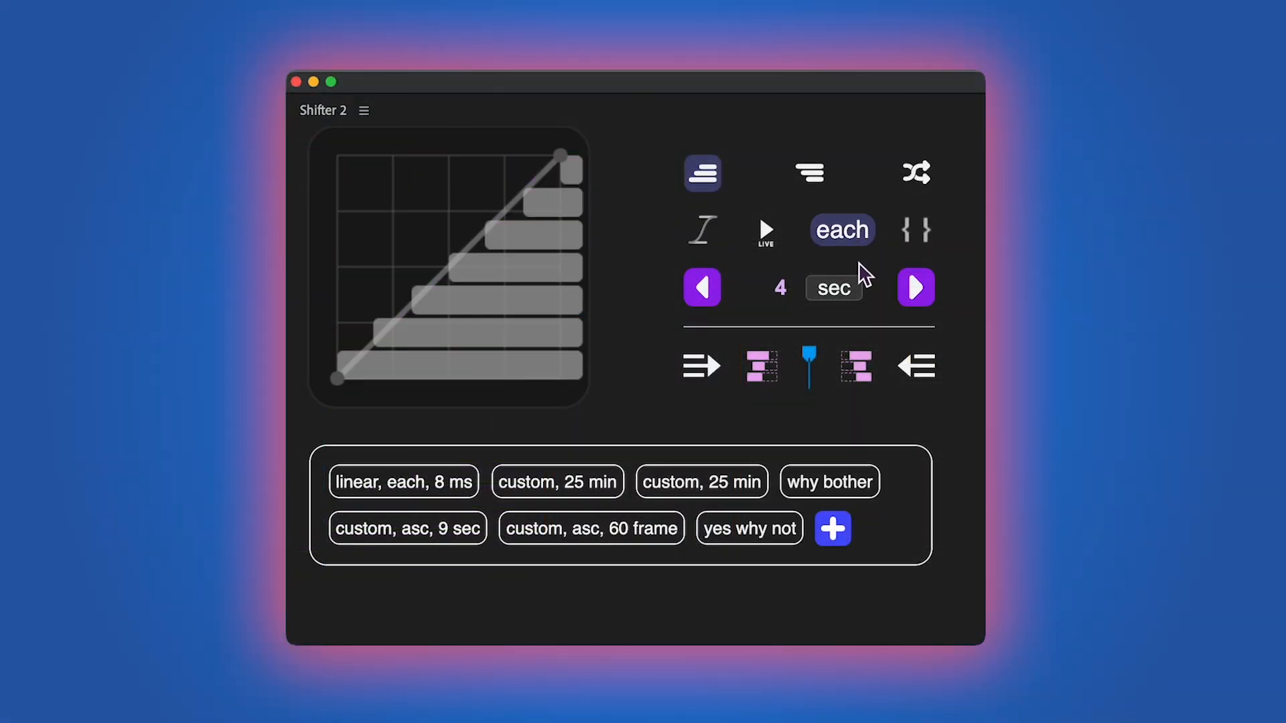
{"action": "mouse_move", "coordinate": [869, 283]}
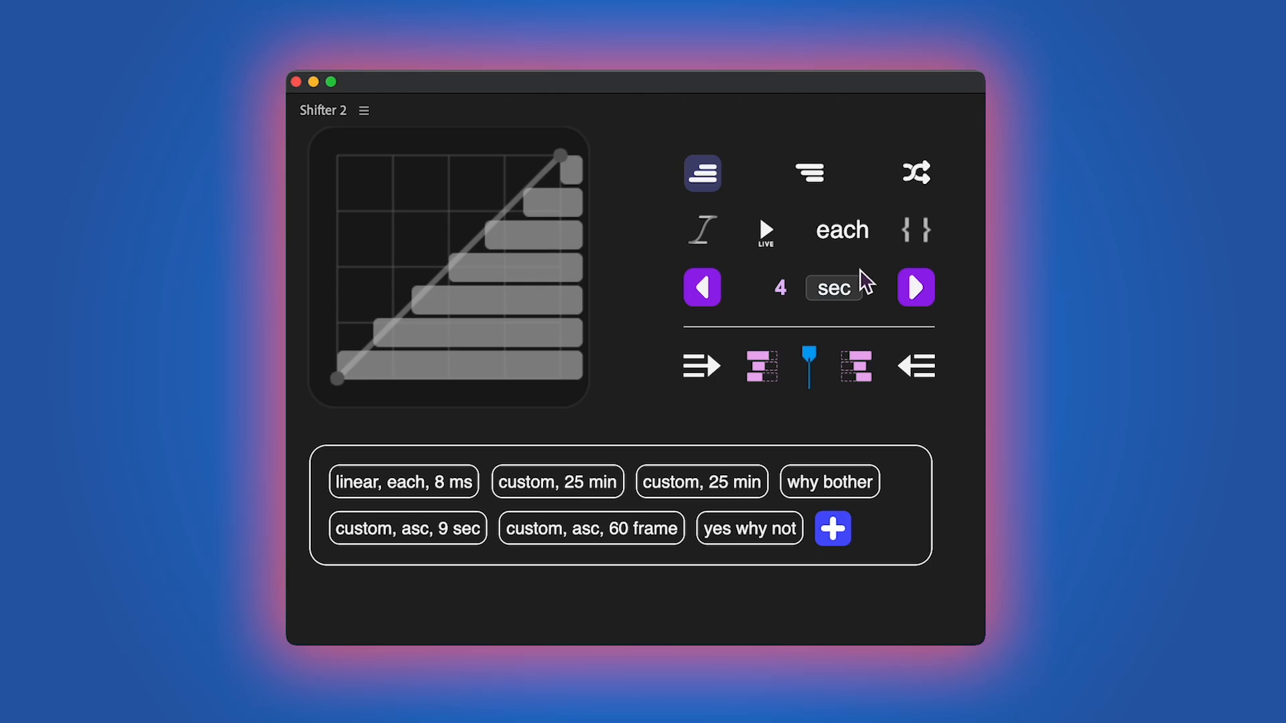
Disable the numeric offset value with the curly-braces button.
{"action": "left_click", "coordinate": [915, 229]}
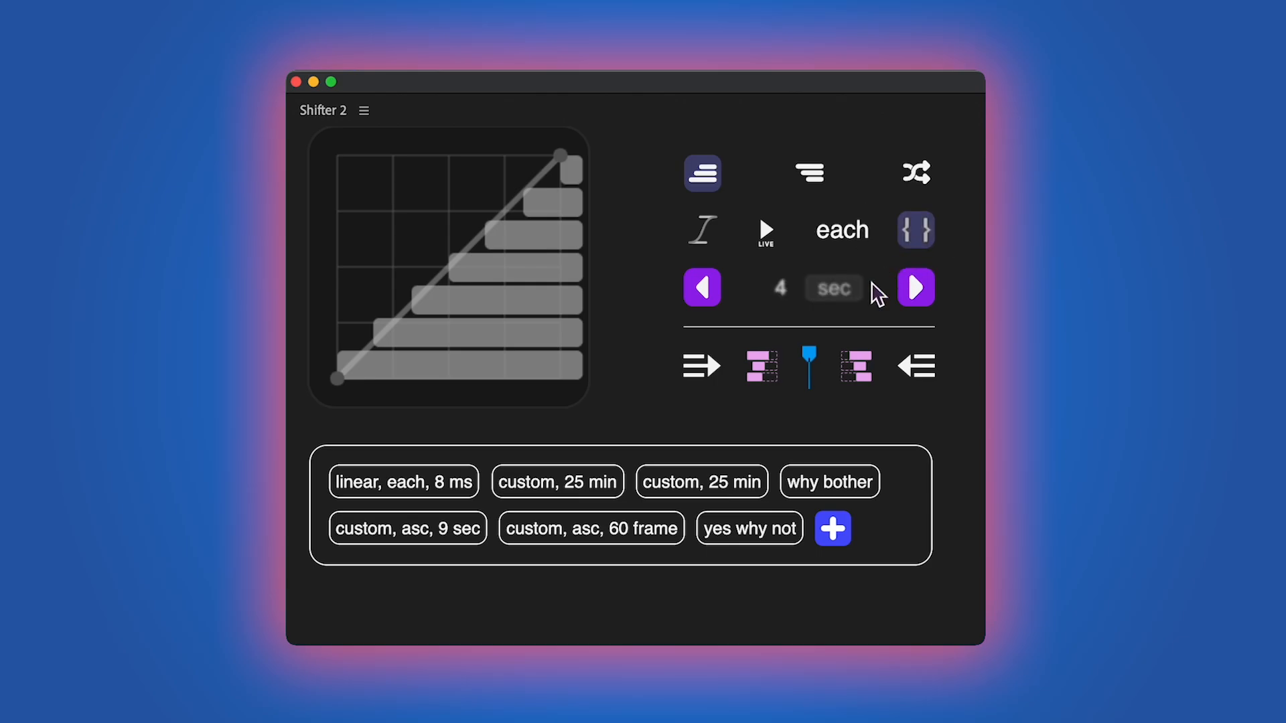
{"action": "mouse_move", "coordinate": [884, 278]}
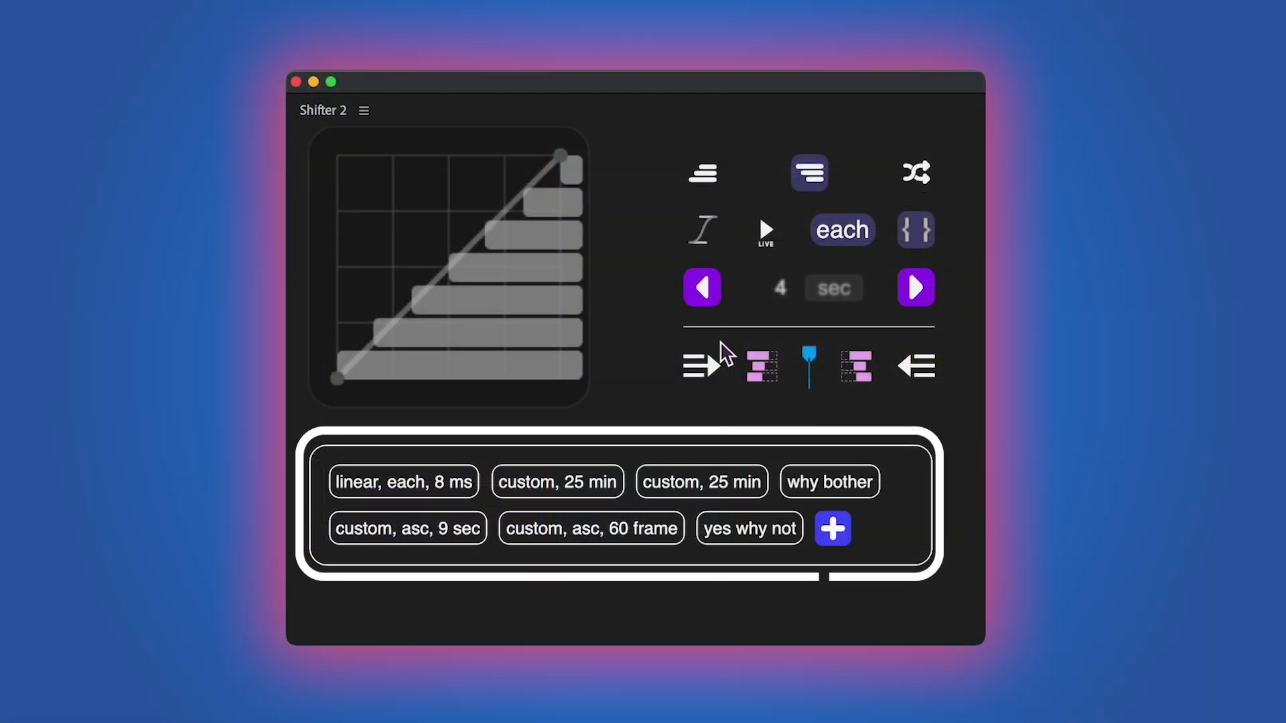
Save a preset named 'my own name for preset', then apply 'custom, asc, 60 frame'.
{"action": "left_click", "coordinate": [833, 529]}
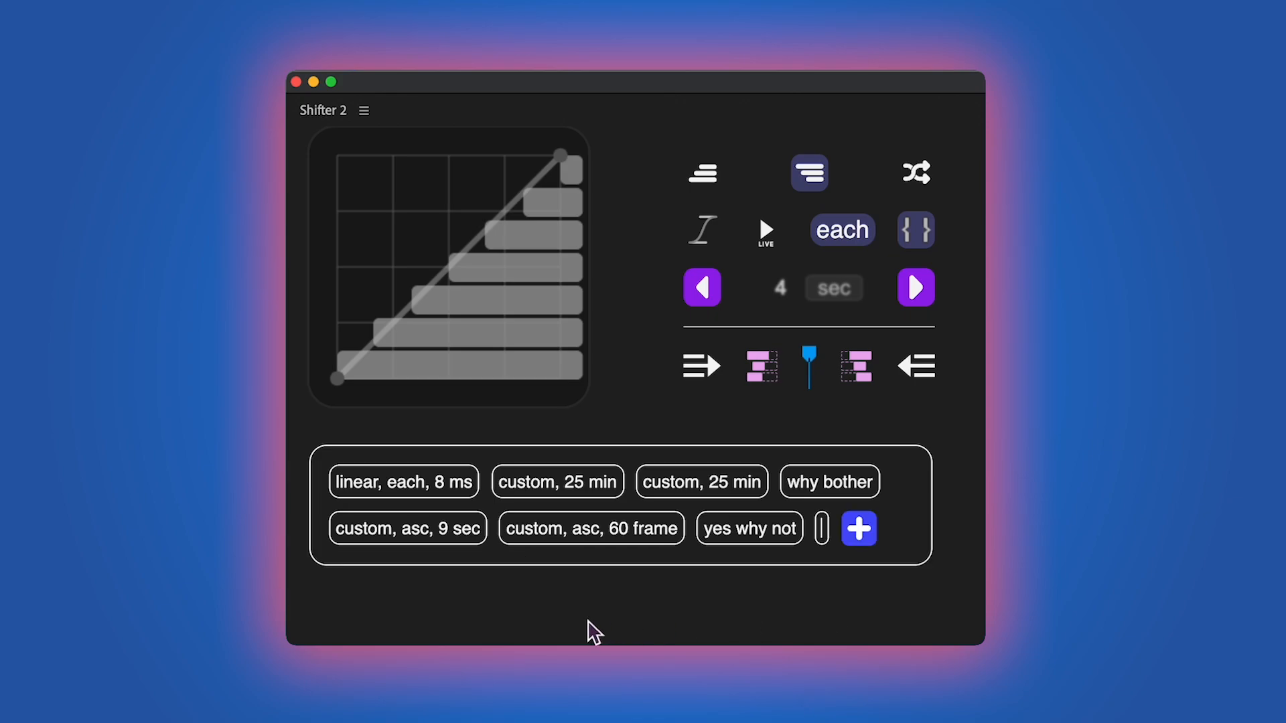
{"action": "type", "text": "my own name fo"}
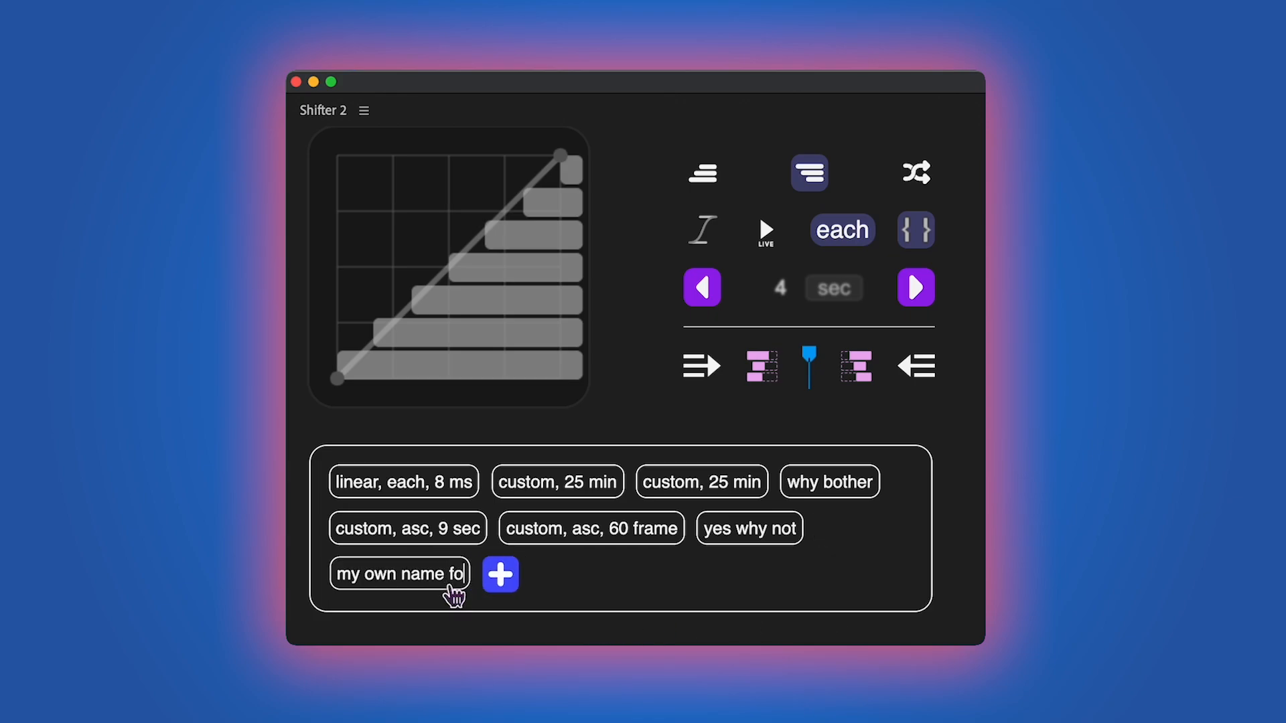
{"action": "type", "text": "r preset"}
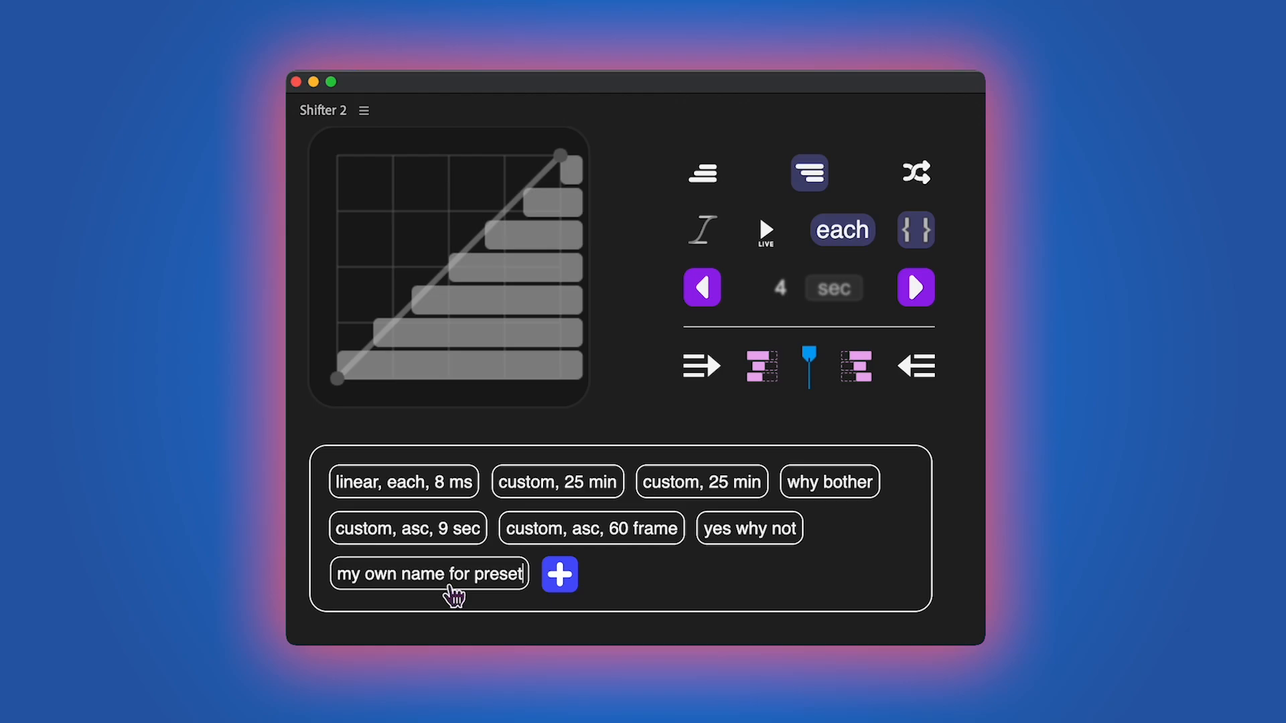
{"action": "left_click", "coordinate": [591, 529]}
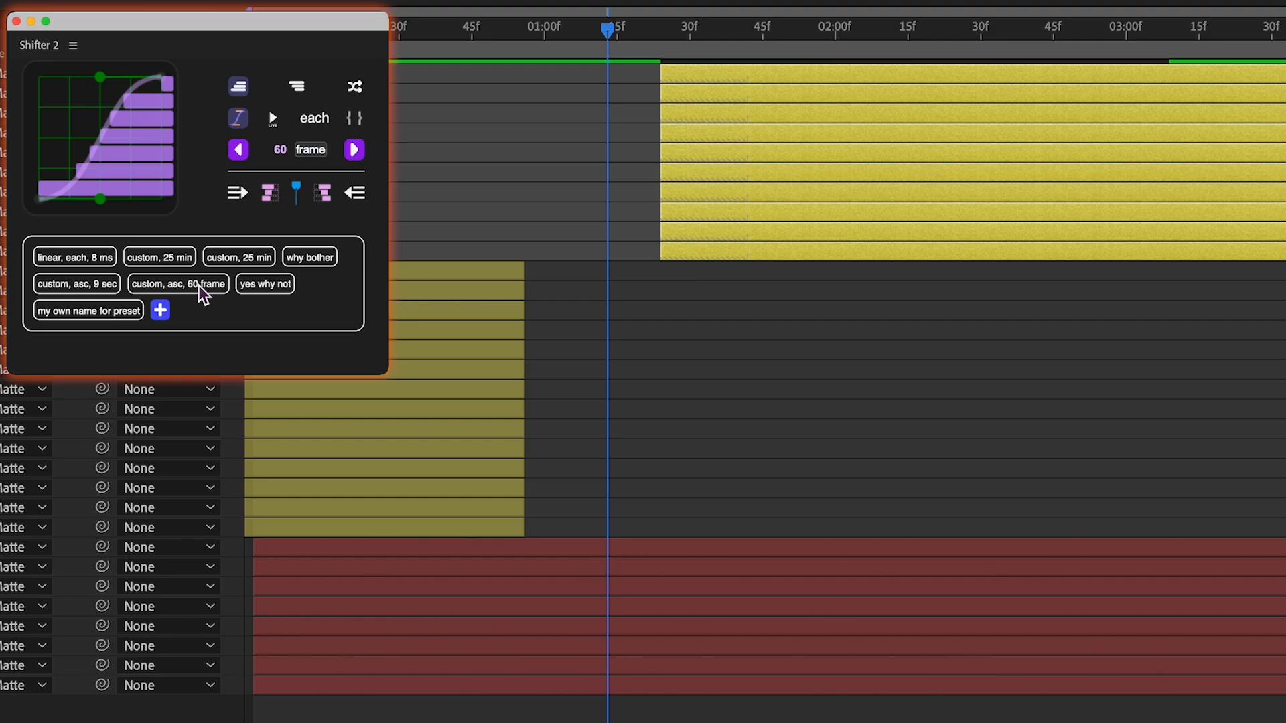
{"action": "left_click", "coordinate": [178, 284]}
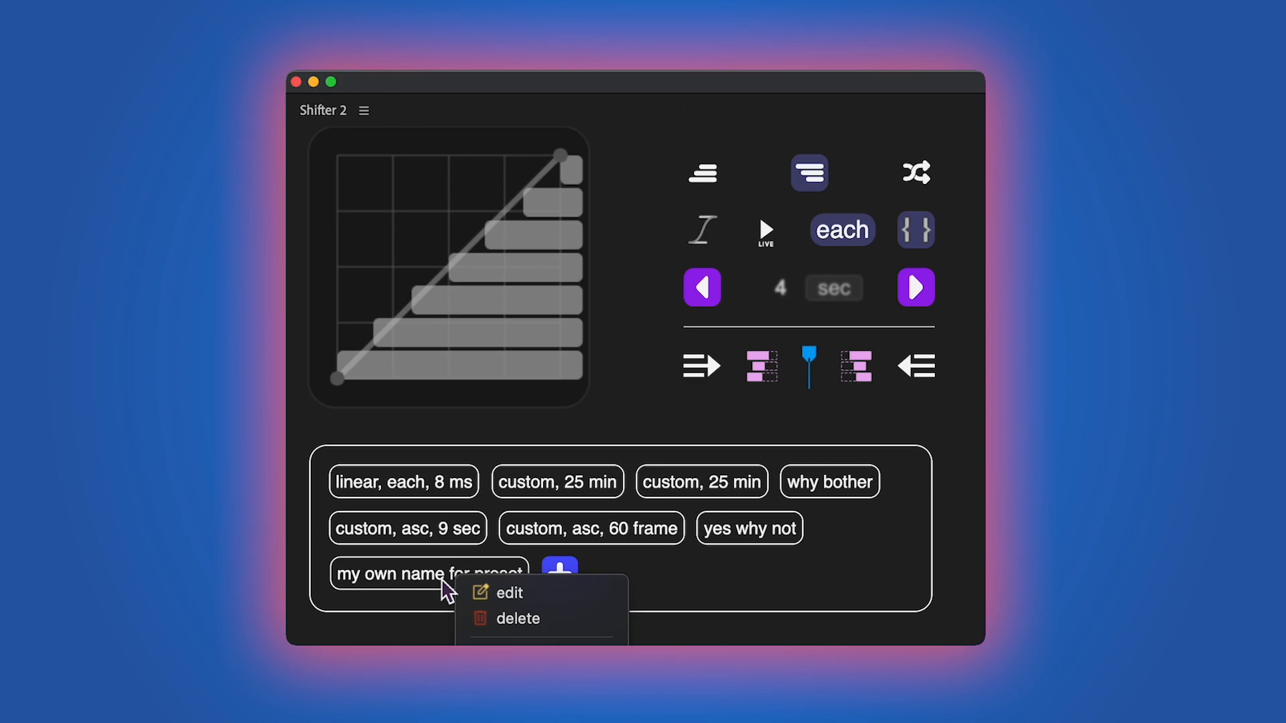
Edit 'my own name for preset' to re-enable the offset value in milliseconds.
{"action": "left_click", "coordinate": [508, 592]}
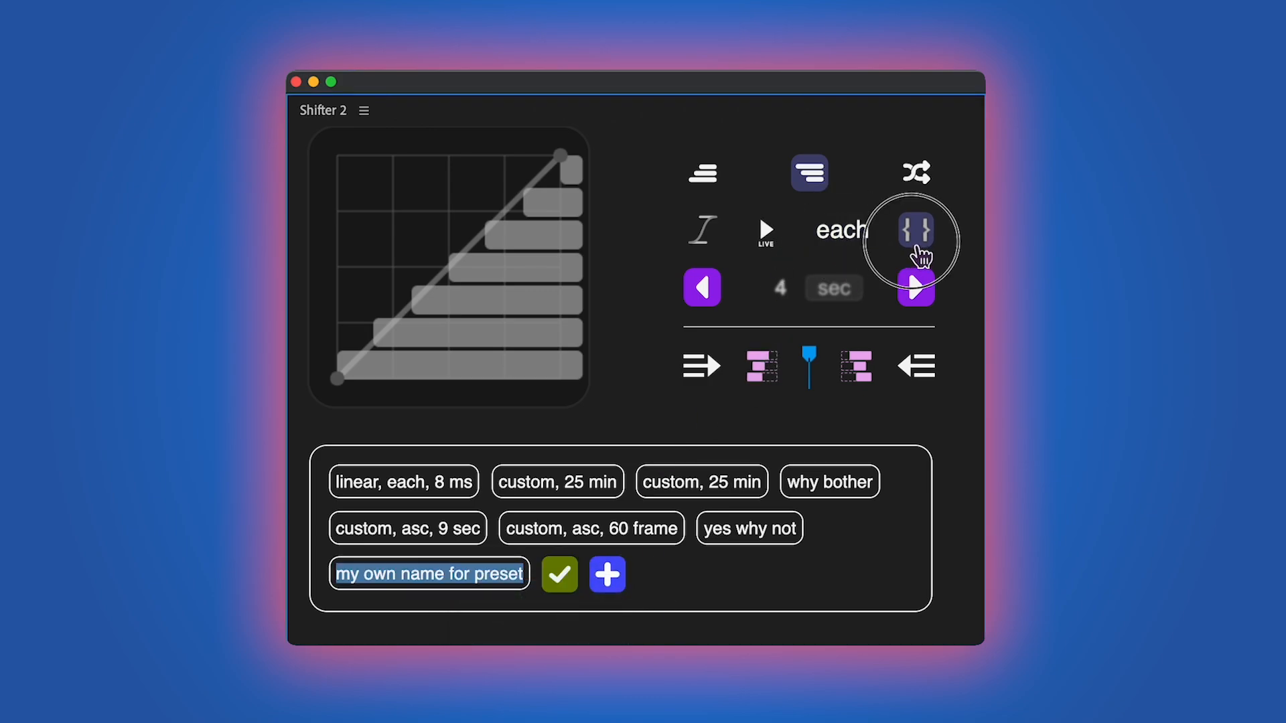
{"action": "left_click", "coordinate": [833, 287]}
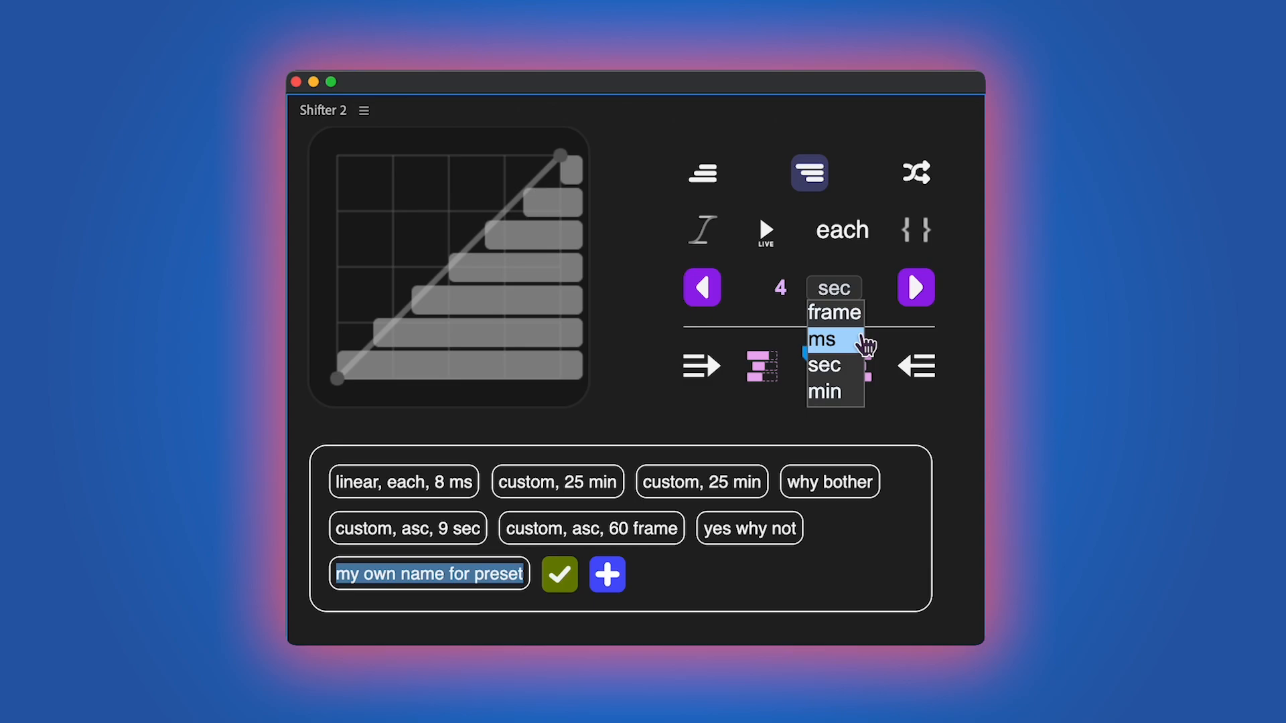
{"action": "left_click", "coordinate": [823, 338]}
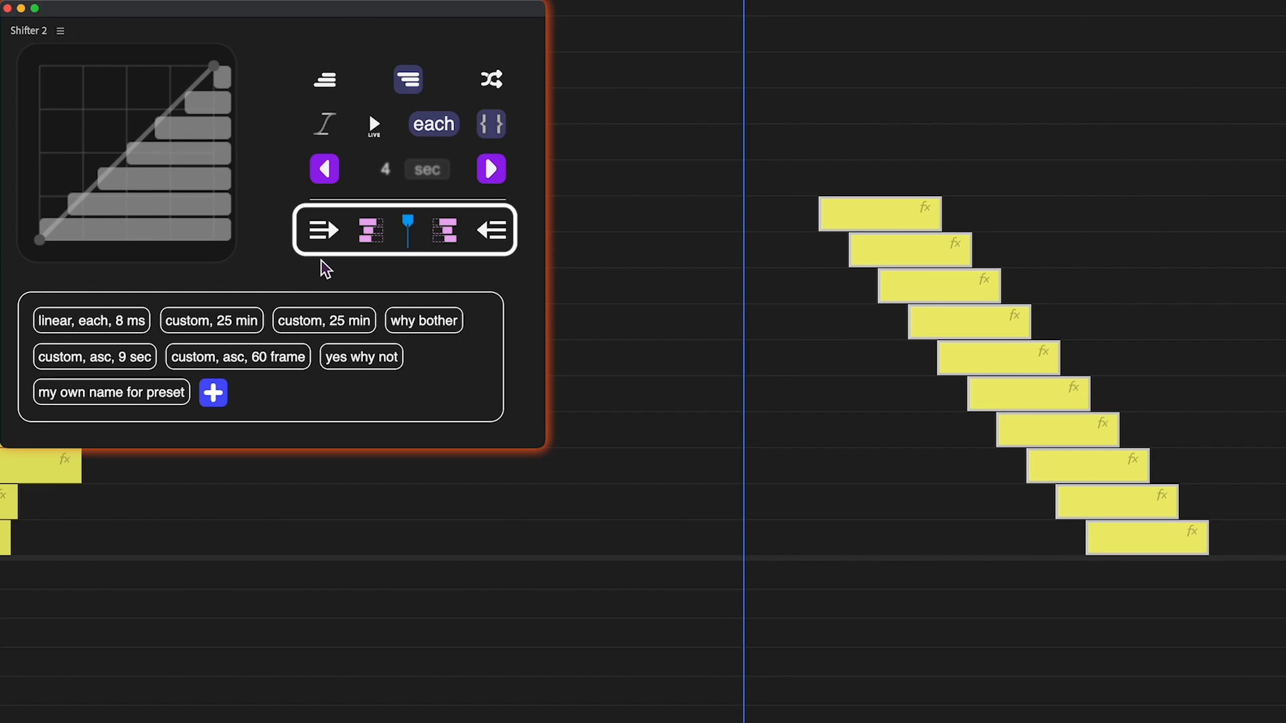
Align clip starts and ends to the playhead, then stagger keyframes into a staircase.
{"action": "left_click", "coordinate": [490, 230]}
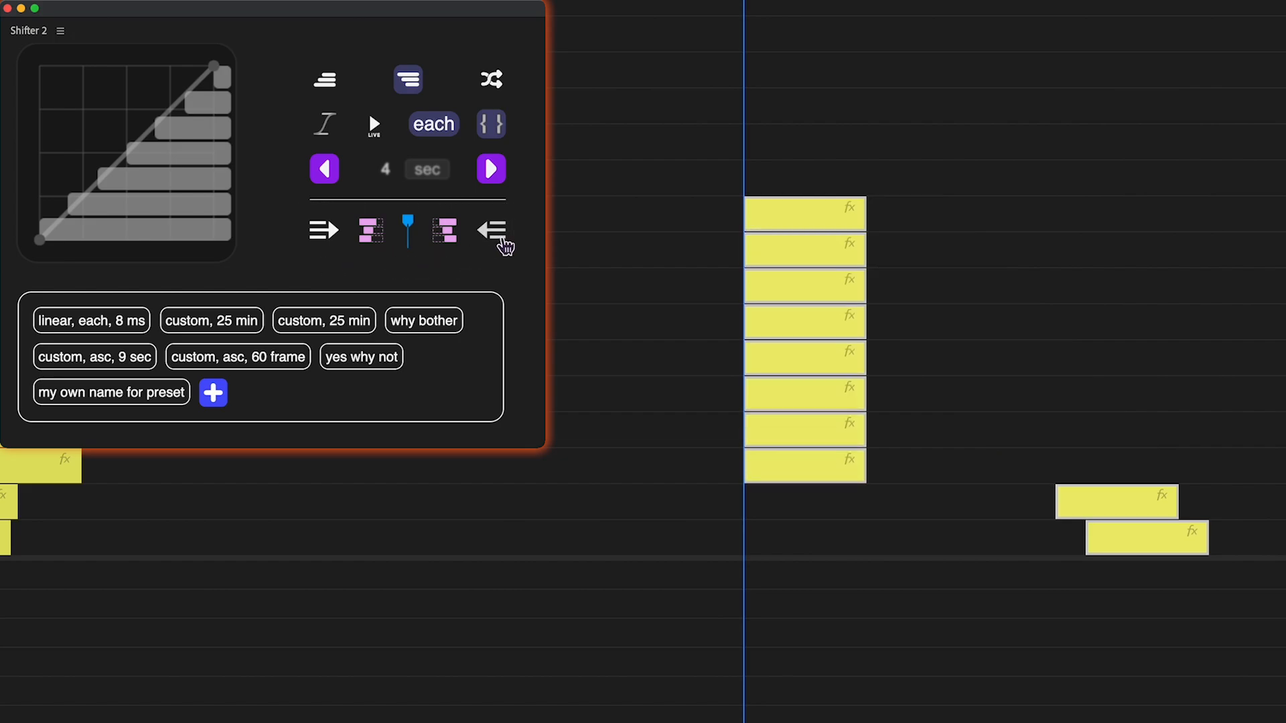
{"action": "left_click", "coordinate": [488, 230]}
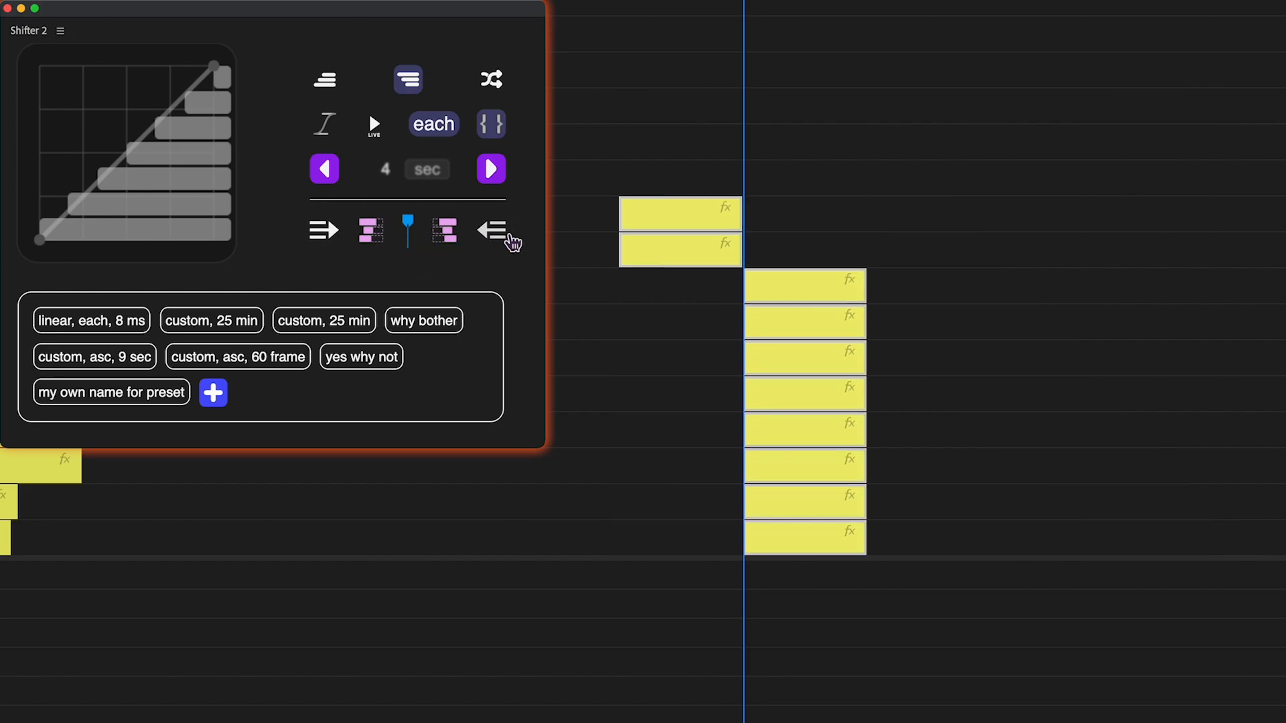
{"action": "left_click", "coordinate": [444, 230]}
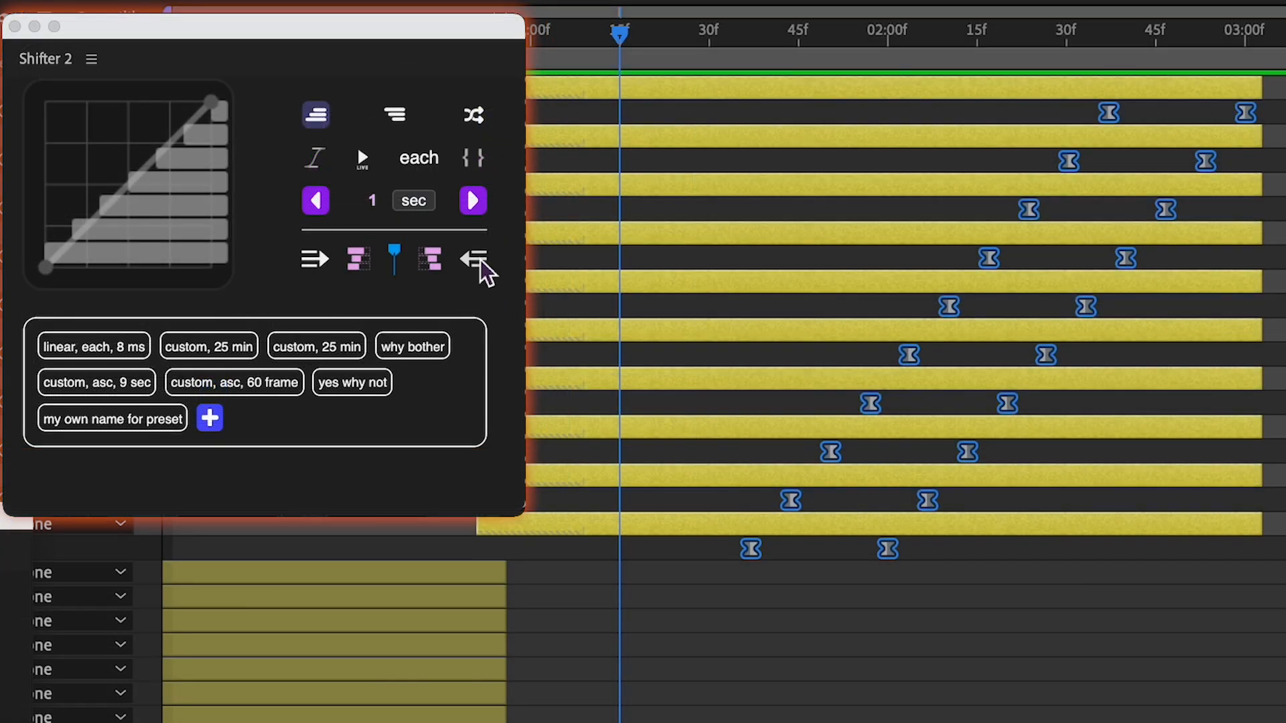
{"action": "left_click", "coordinate": [473, 259]}
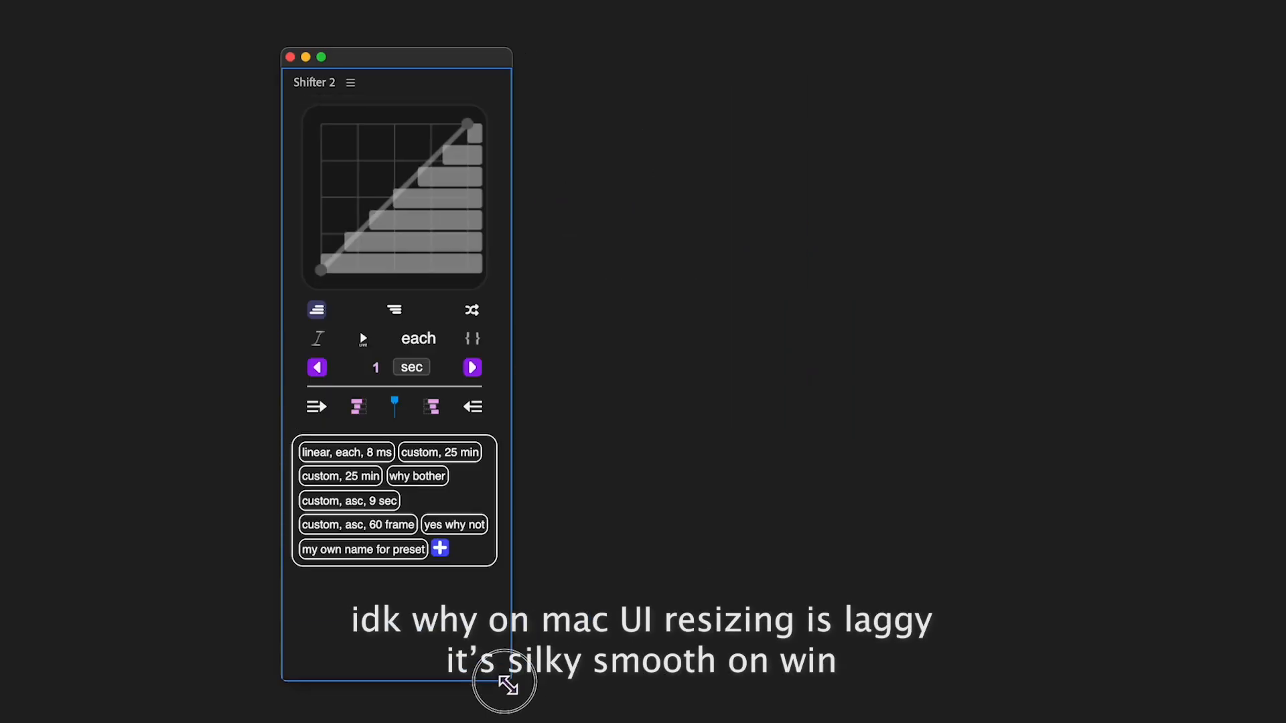
Drag the panel's corner out to widen it, then shrink it to a compact square.
{"action": "left_click_drag", "start_coordinate": [504, 681], "coordinate": [844, 457]}
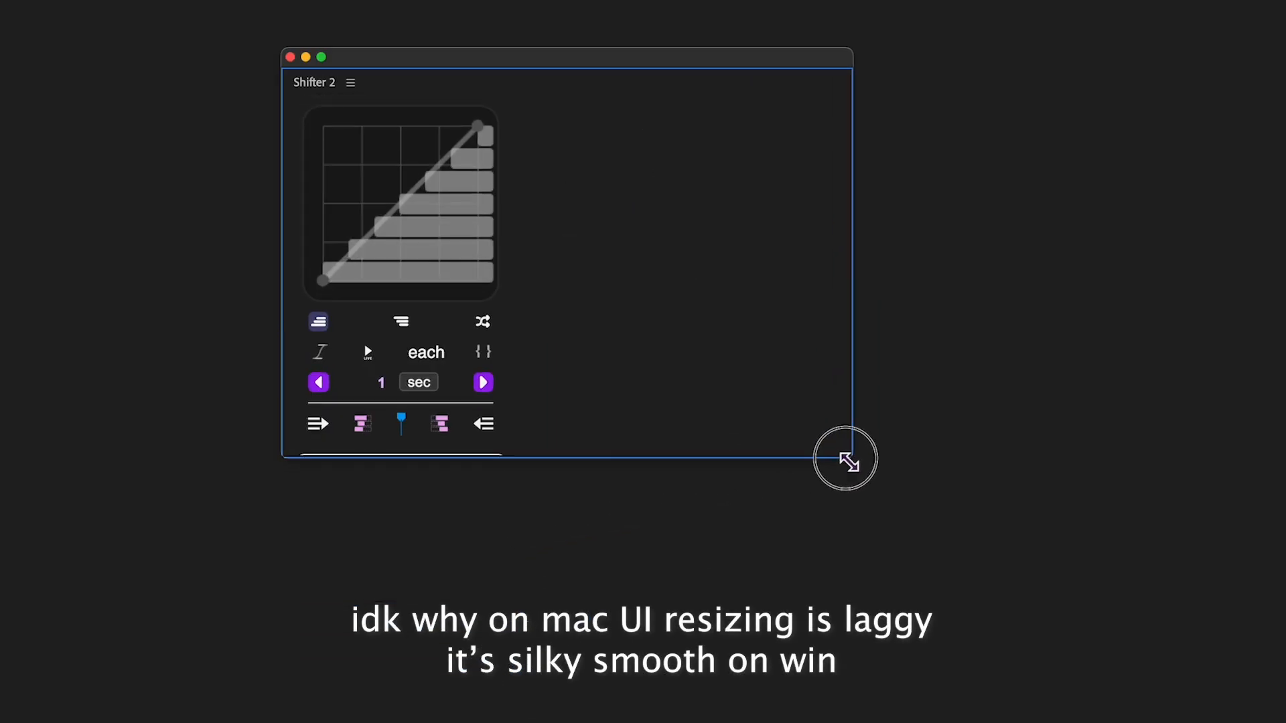
{"action": "left_click_drag", "start_coordinate": [845, 458], "coordinate": [489, 279]}
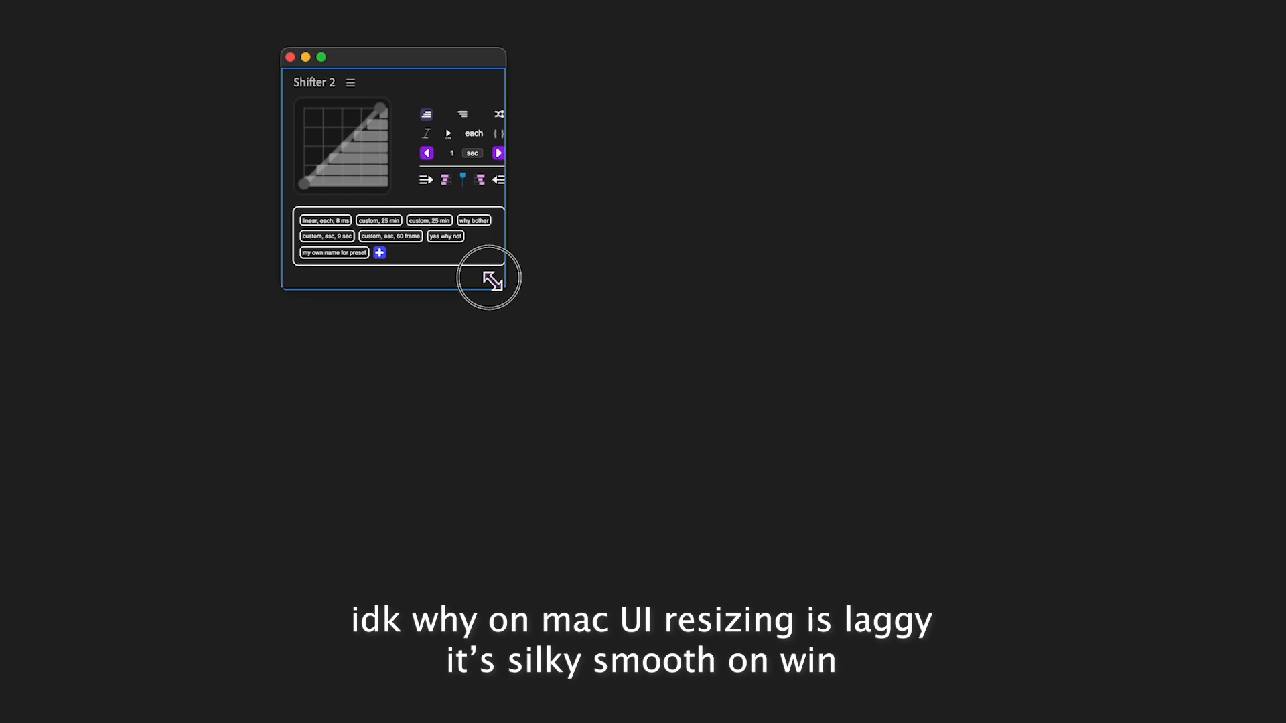